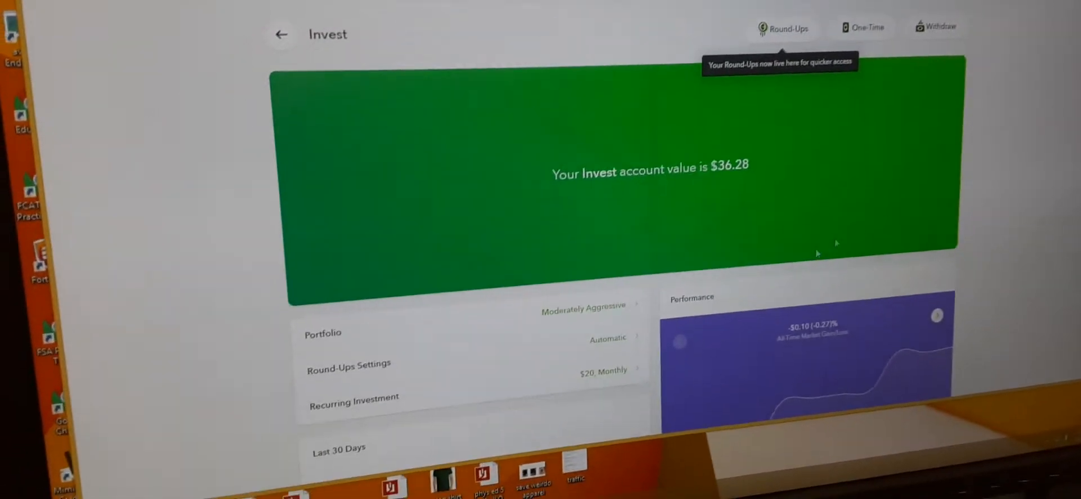
Open the Moderately Aggressive portfolio to see each ETF's allocation percentage
left_click(322, 337)
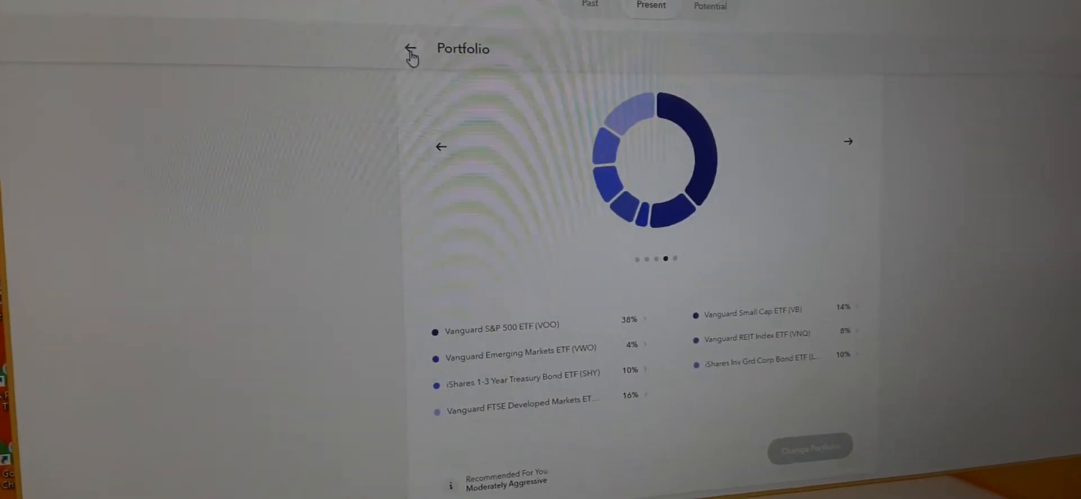
Go back from the portfolio breakdown and reopen the Invest for your future card
left_click(410, 49)
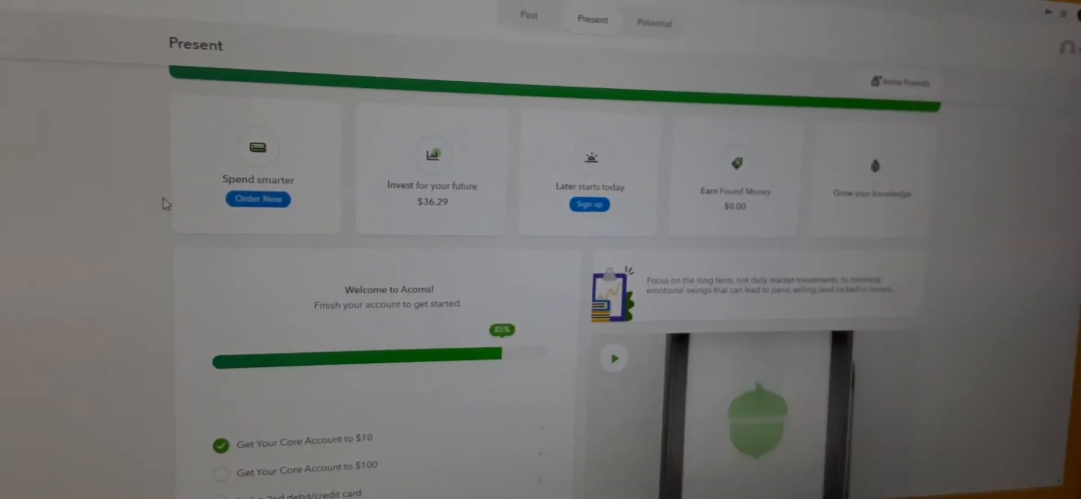
left_click(432, 169)
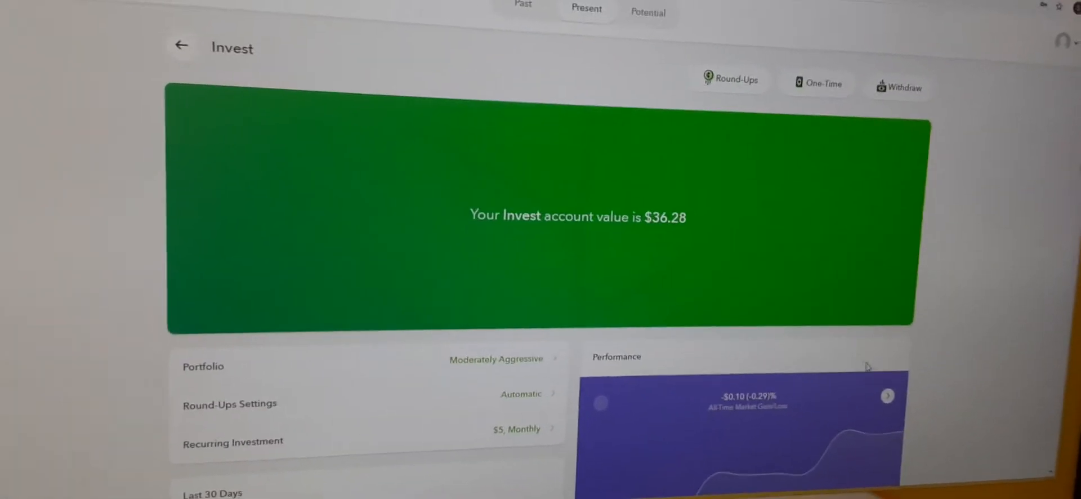
Scroll through the Performance page showing $36.28 value, -$0.10 loss and all-time chart
scroll("down", 3)
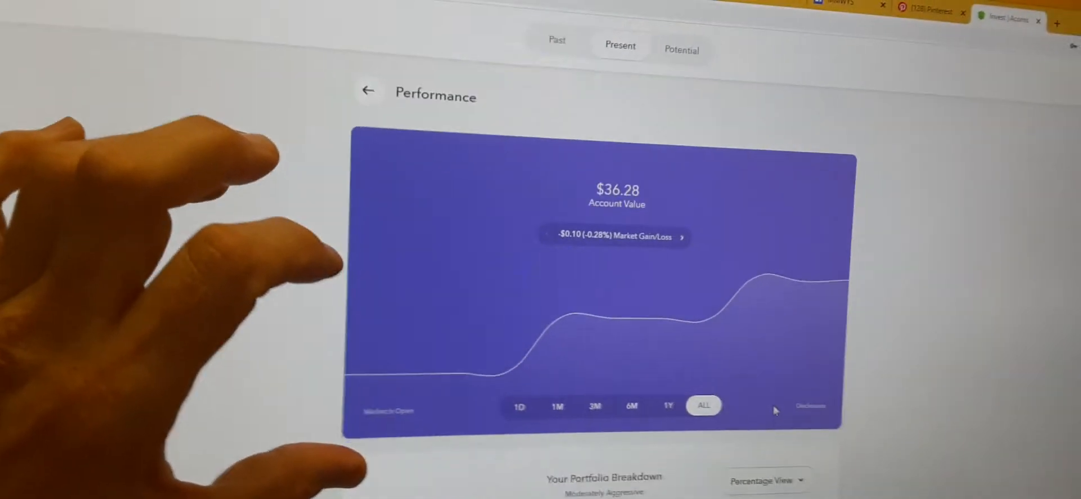
scroll("down", 3)
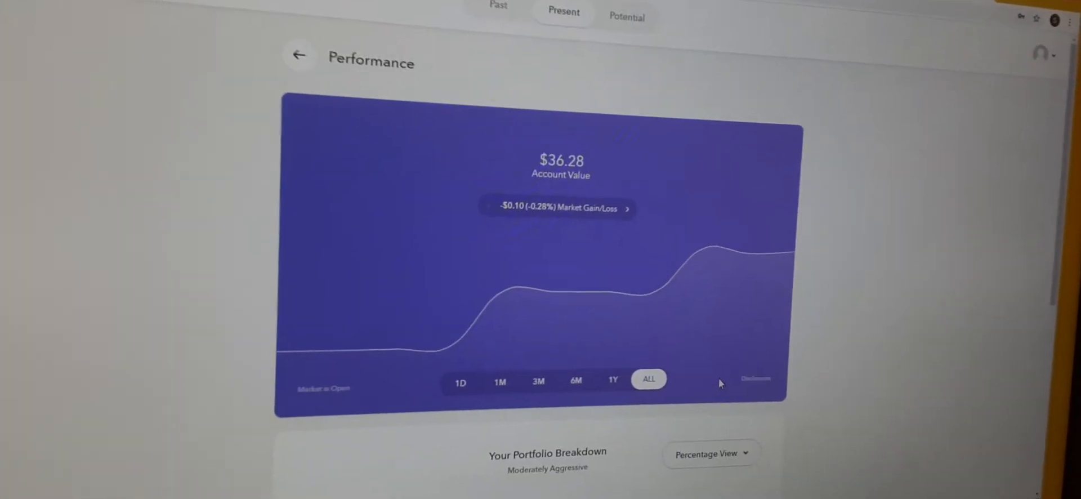
scroll("down", 3)
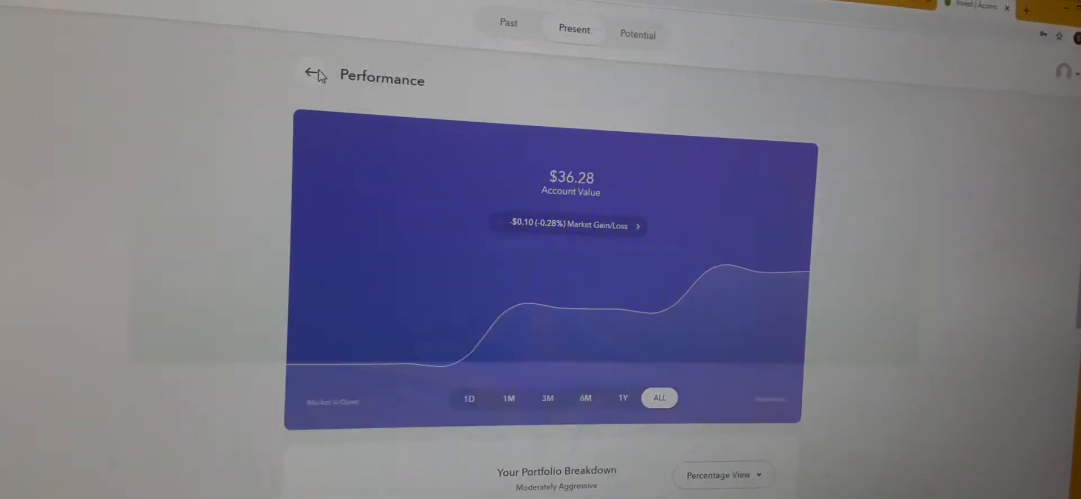
Return to the Invest page and view the $5 monthly recurring investment on the 25th
left_click(311, 74)
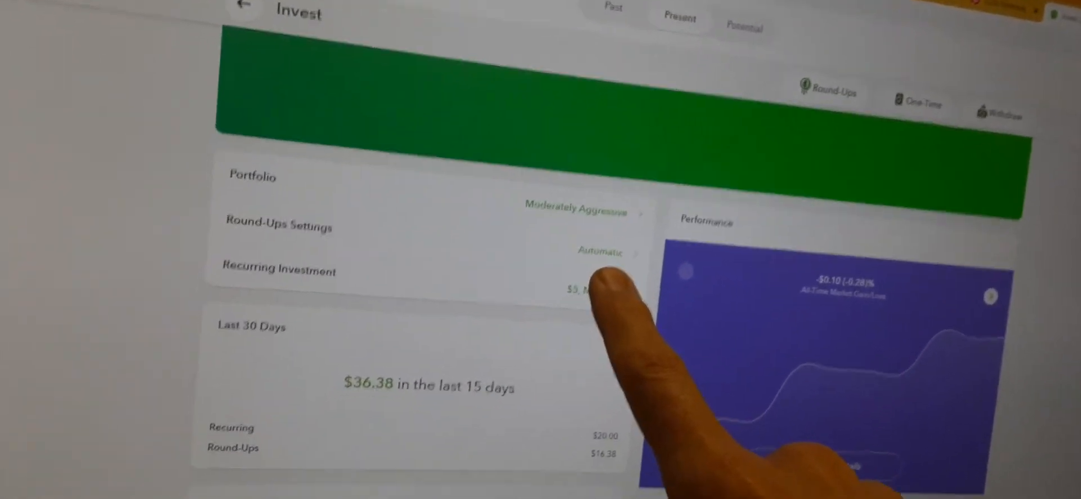
scroll("down", 3)
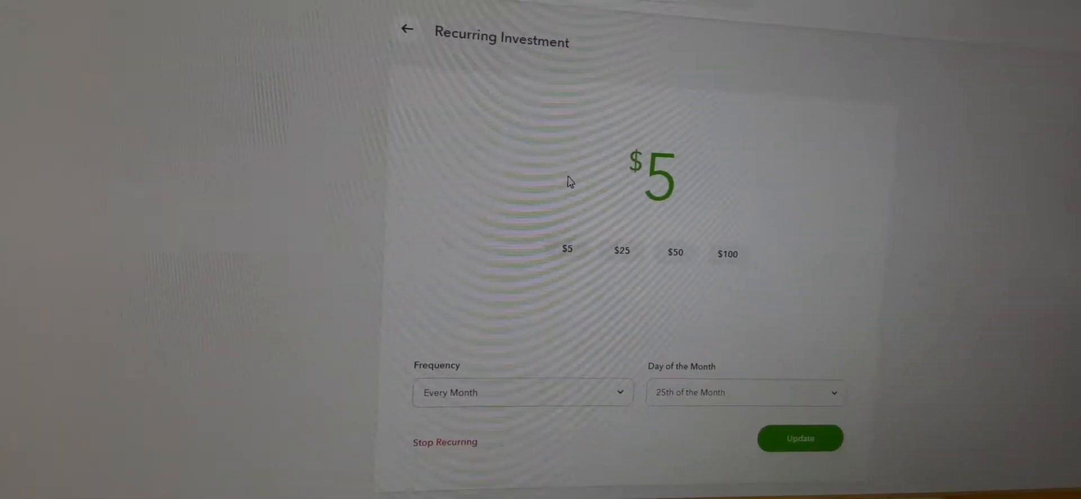
Save the $5 monthly recurring investment and scroll down to the Round-Ups transactions
scroll("down", 3)
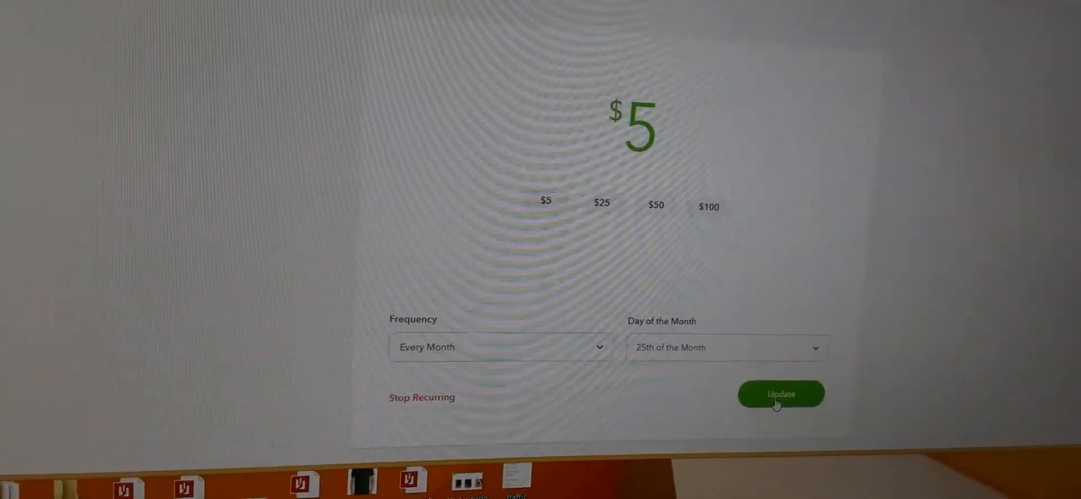
left_click(780, 394)
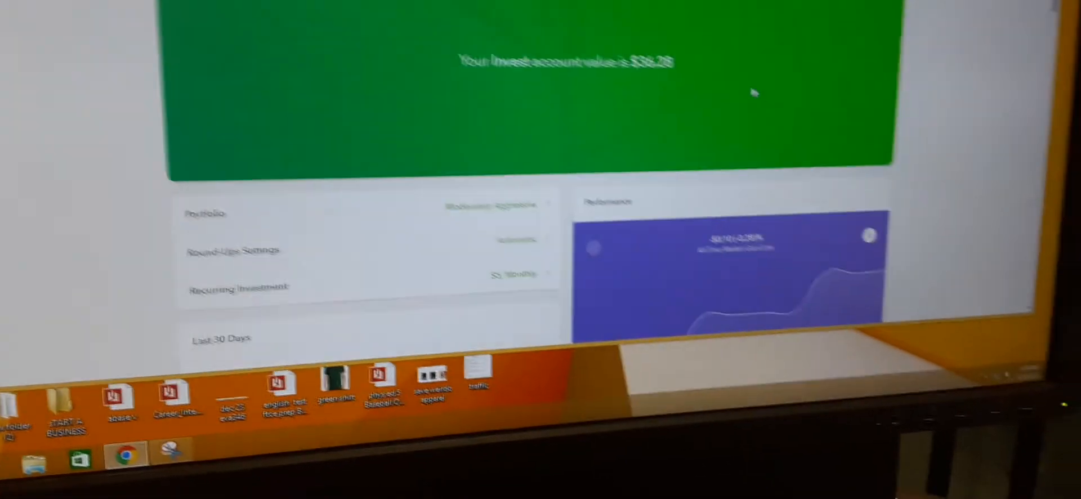
scroll("down", 3)
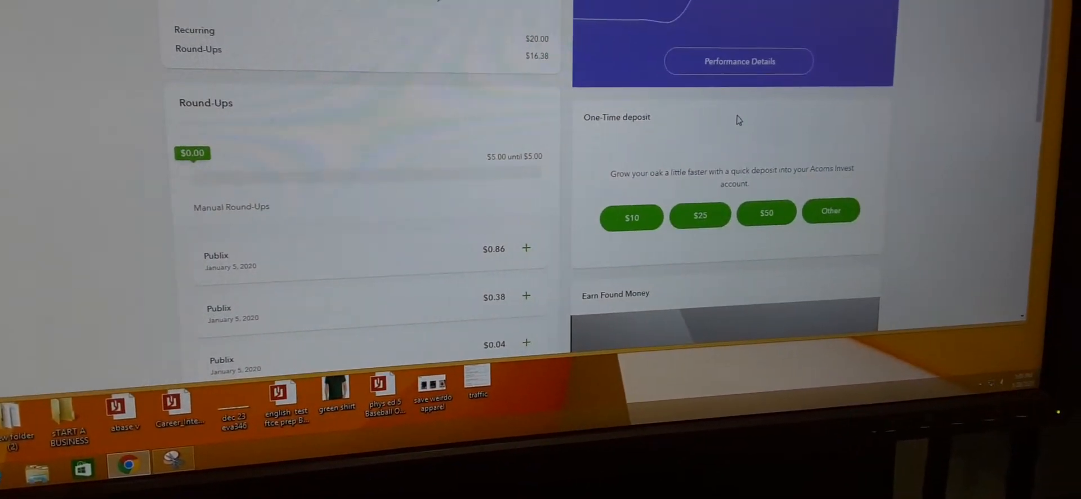
scroll("down", 3)
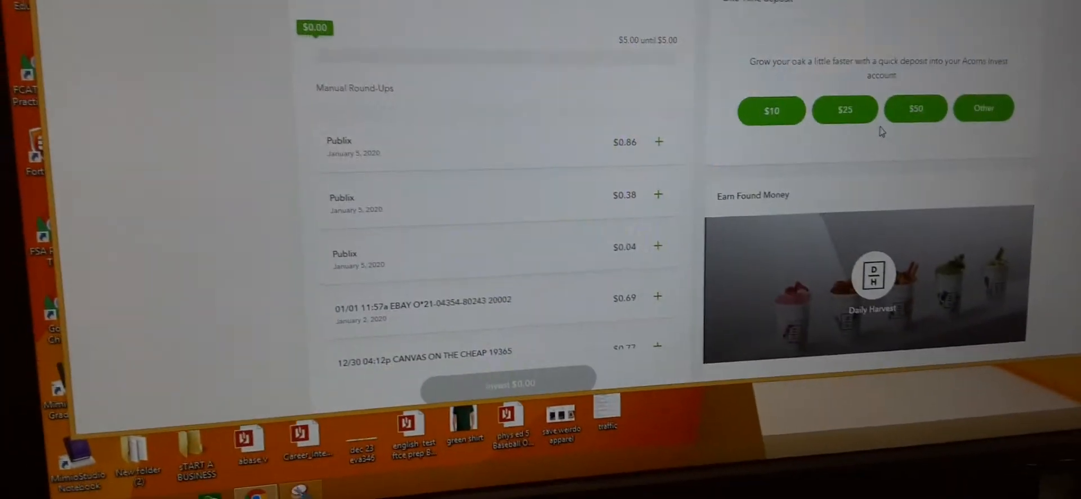